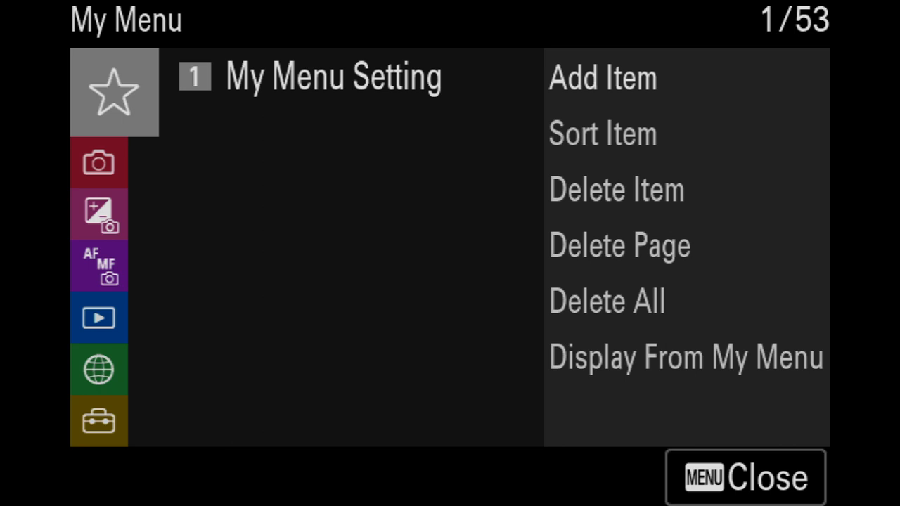
- Switch to the Network tab's Transfer/Remote page
{"action": "left_click", "coordinate": [99, 163]}
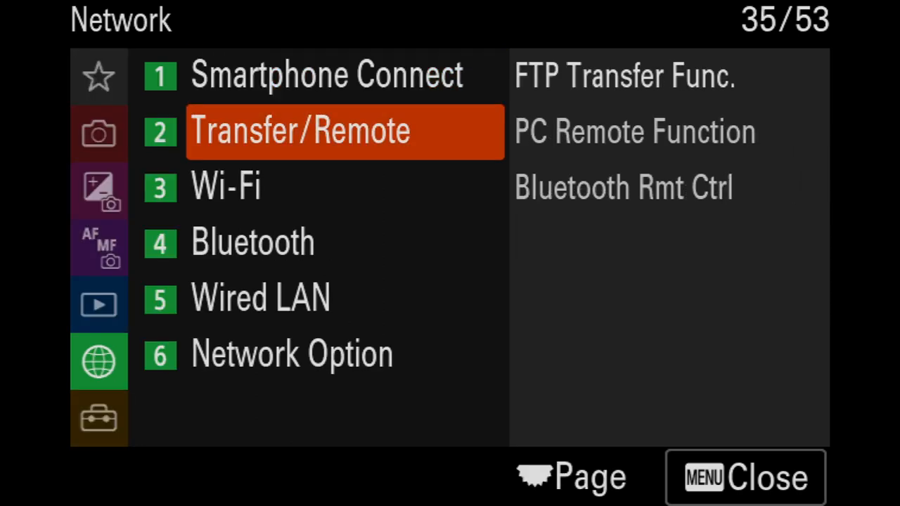
- In PC Remote Function, keep connection method USB, set PC Remote On, dismiss notice
{"action": "left_click", "coordinate": [299, 130]}
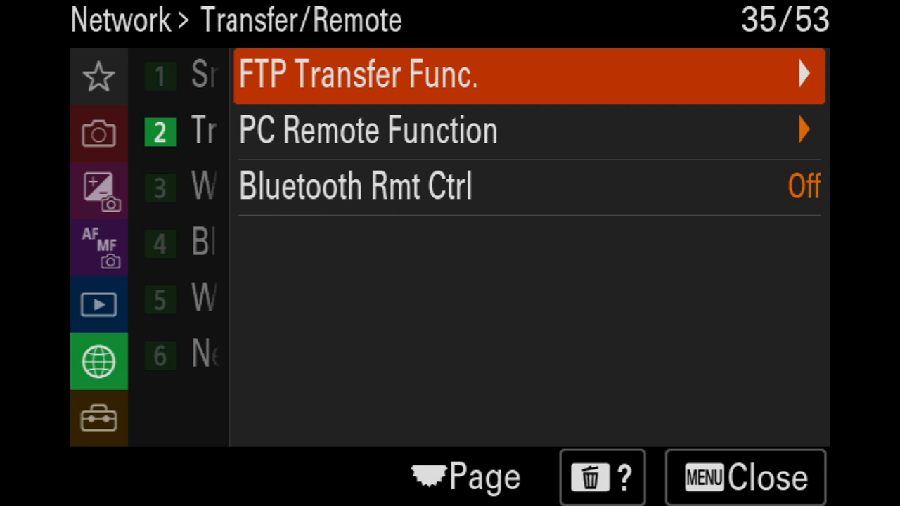
{"action": "key", "text": "Down"}
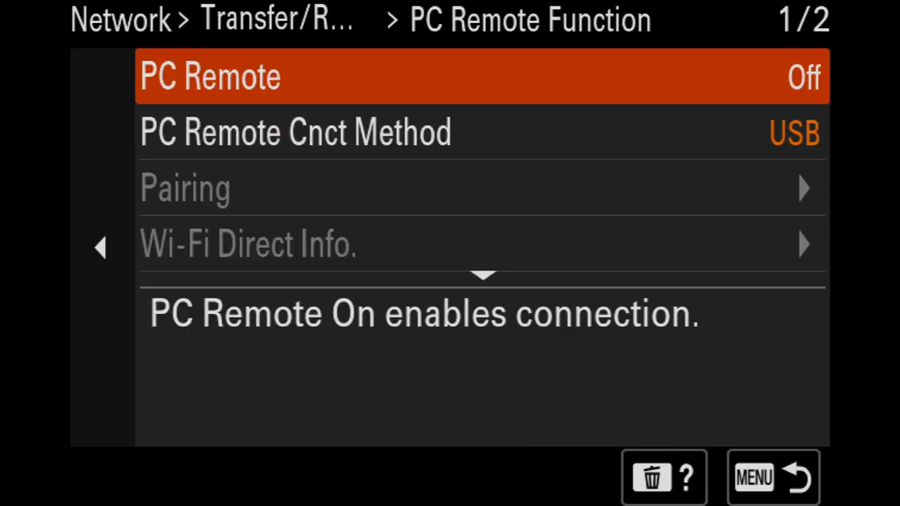
{"action": "left_click", "coordinate": [296, 132]}
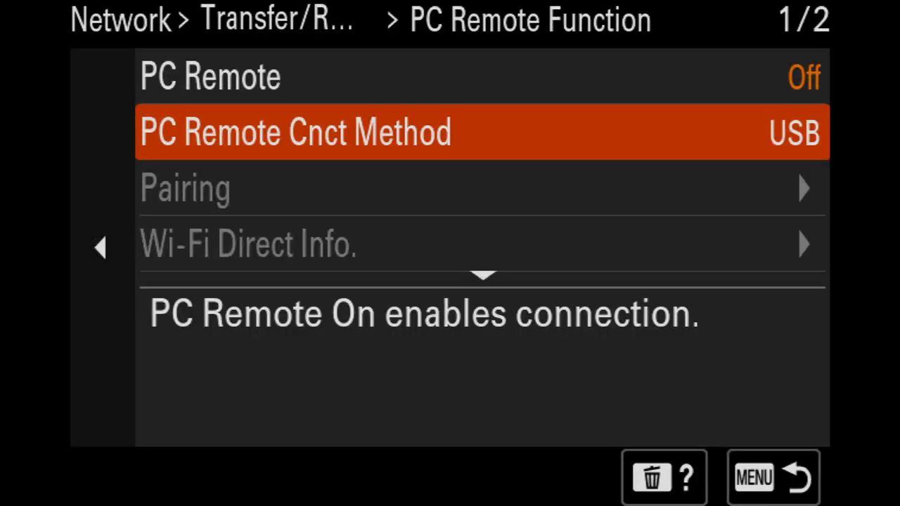
{"action": "left_click", "coordinate": [211, 77]}
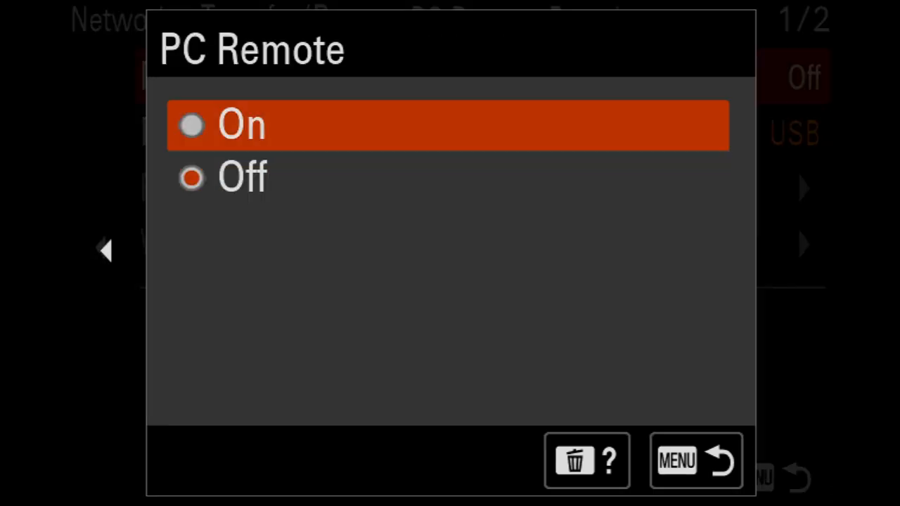
{"action": "left_click", "coordinate": [241, 125]}
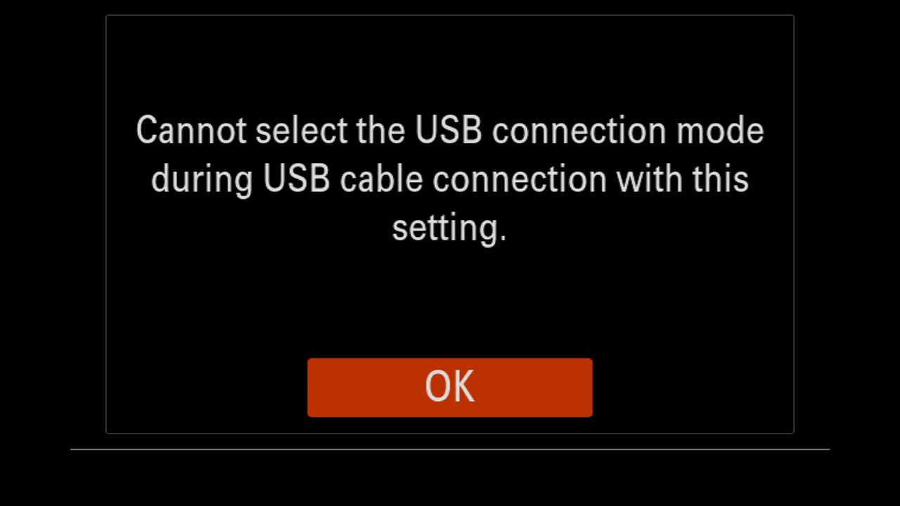
{"action": "left_click", "coordinate": [449, 387]}
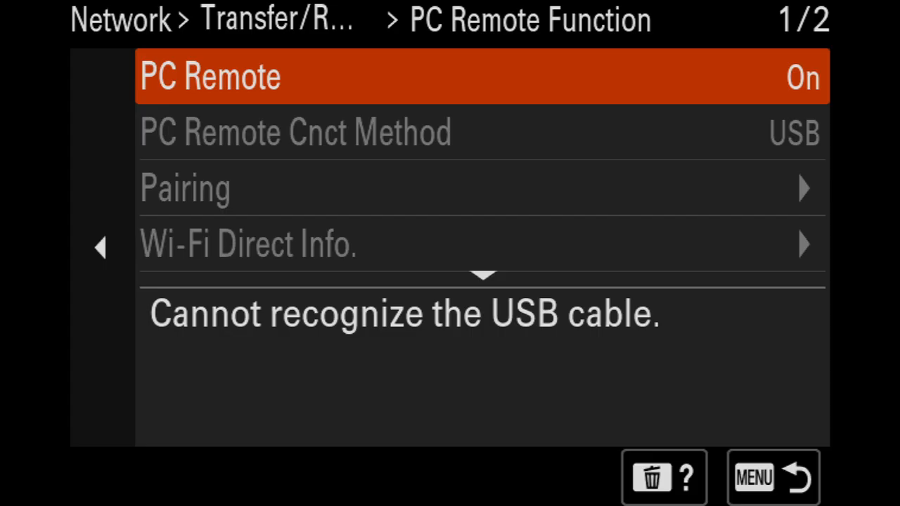